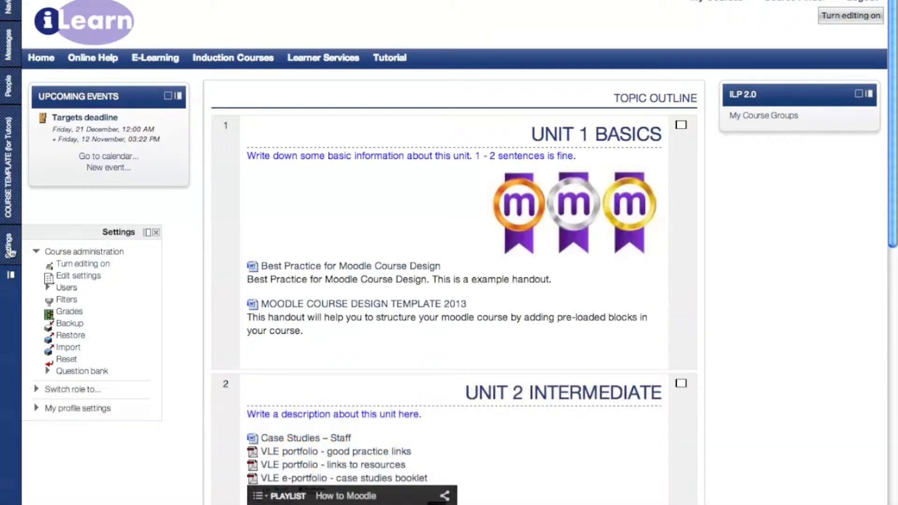
Step: Undock the Settings block back into the left column above Upcoming Events
click(156, 232)
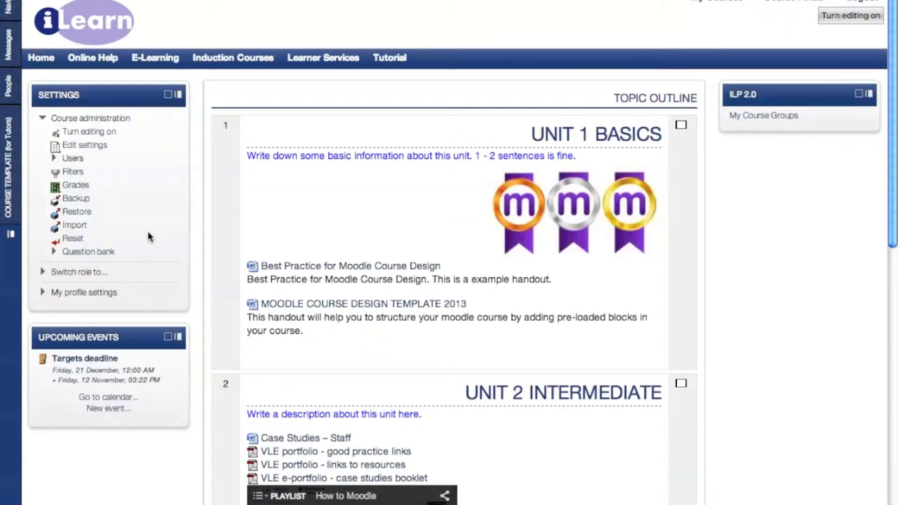
mouse_move(86, 148)
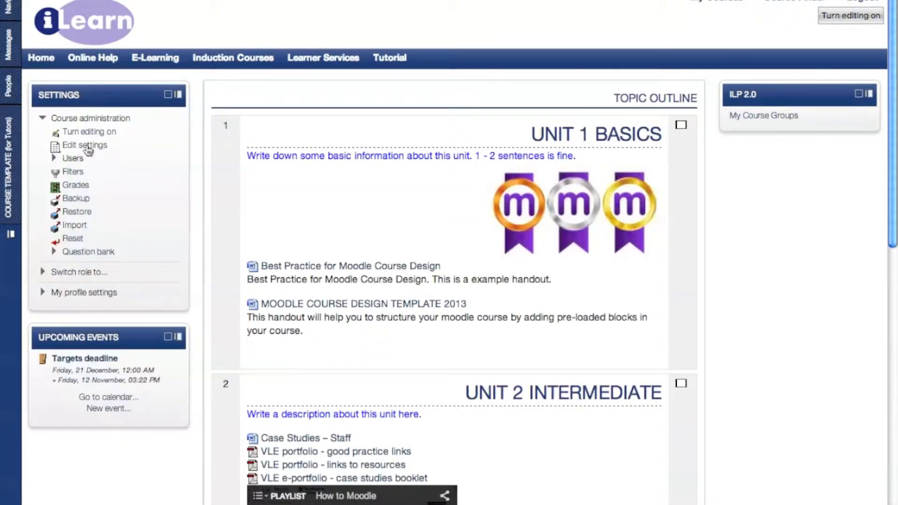
mouse_move(86, 150)
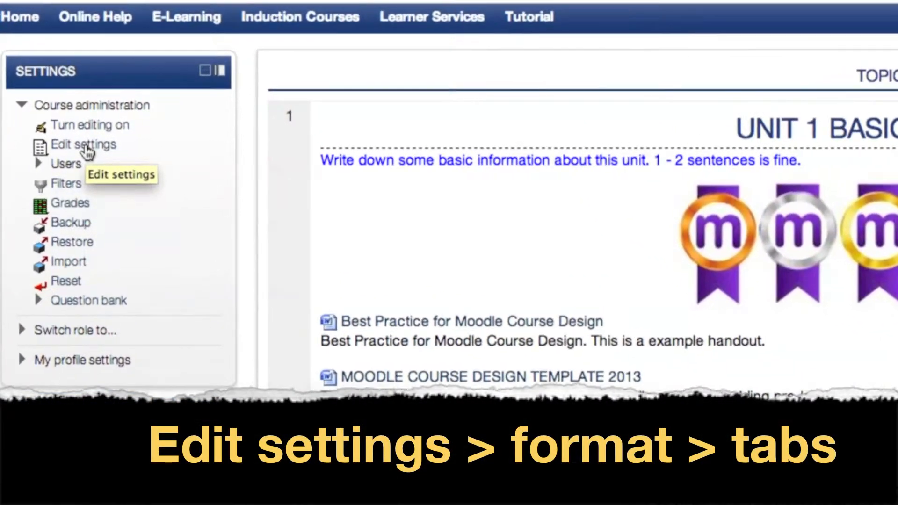
Step: In the course's Edit settings form, change the format from Topics to TabTopics format
click(83, 144)
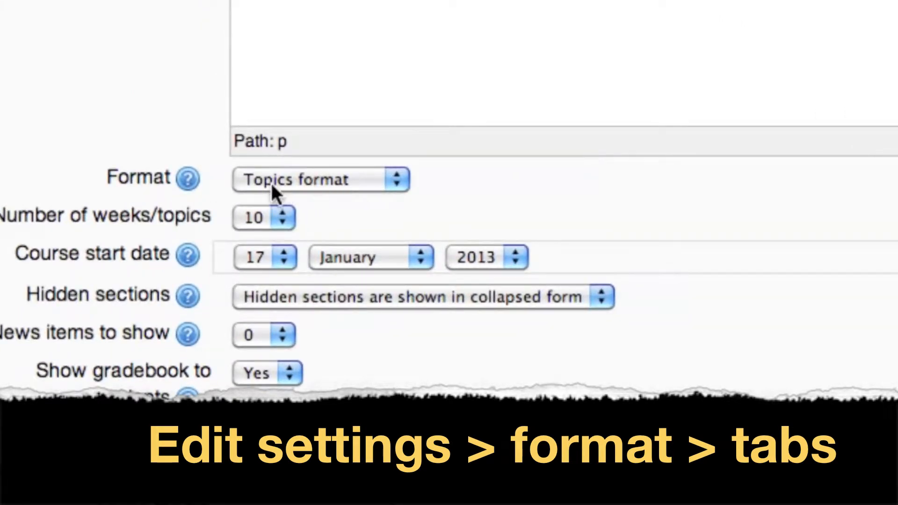
click(320, 179)
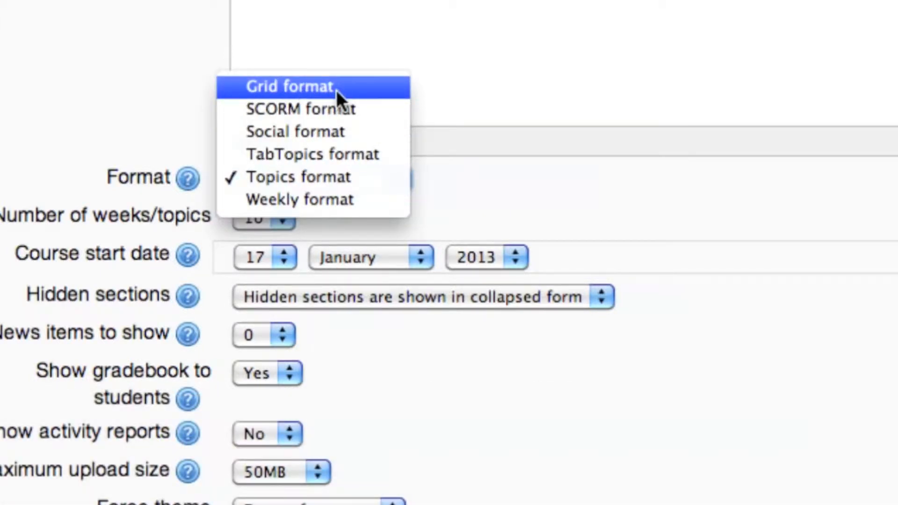
mouse_move(373, 159)
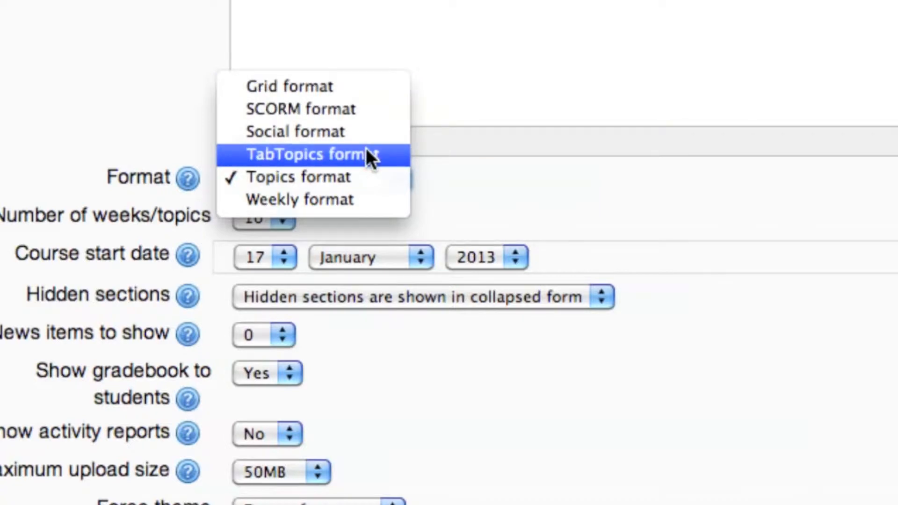
click(310, 155)
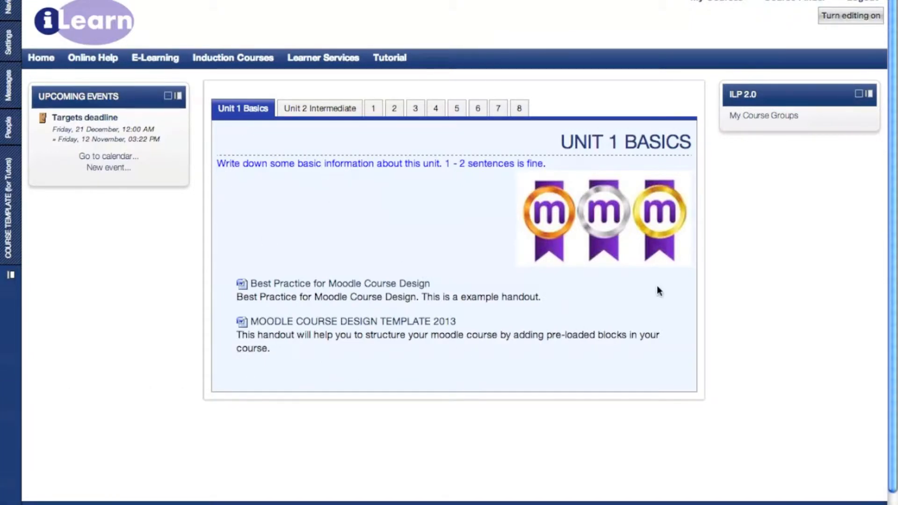
mouse_move(265, 123)
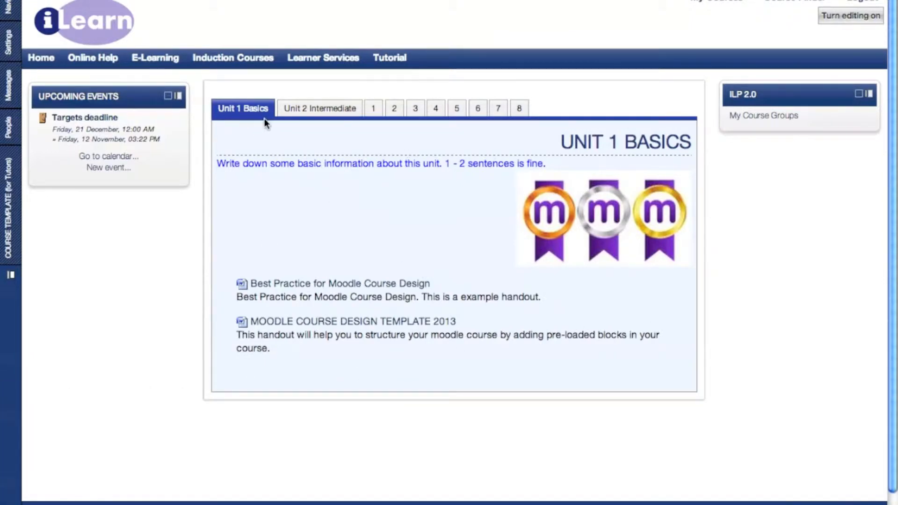
mouse_move(330, 117)
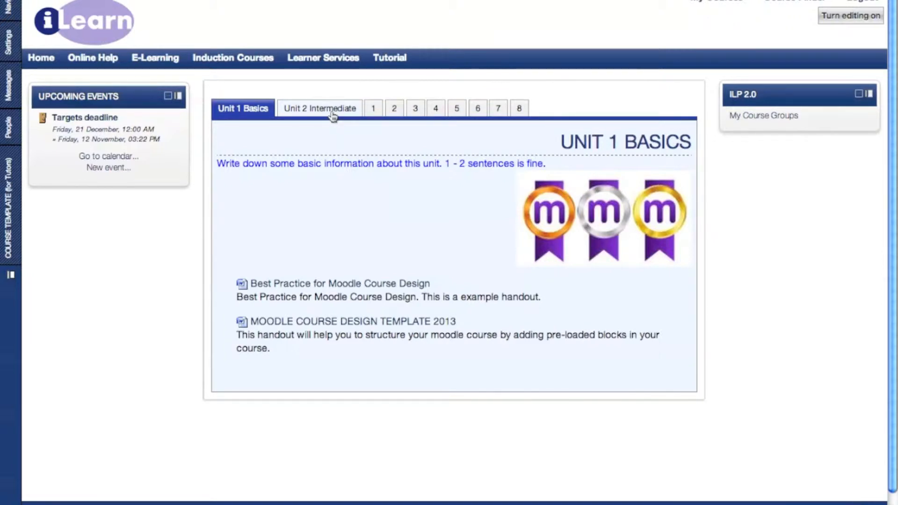
Step: View the Unit 2 Intermediate tab with its case studies, portfolio links and playlist video
click(320, 108)
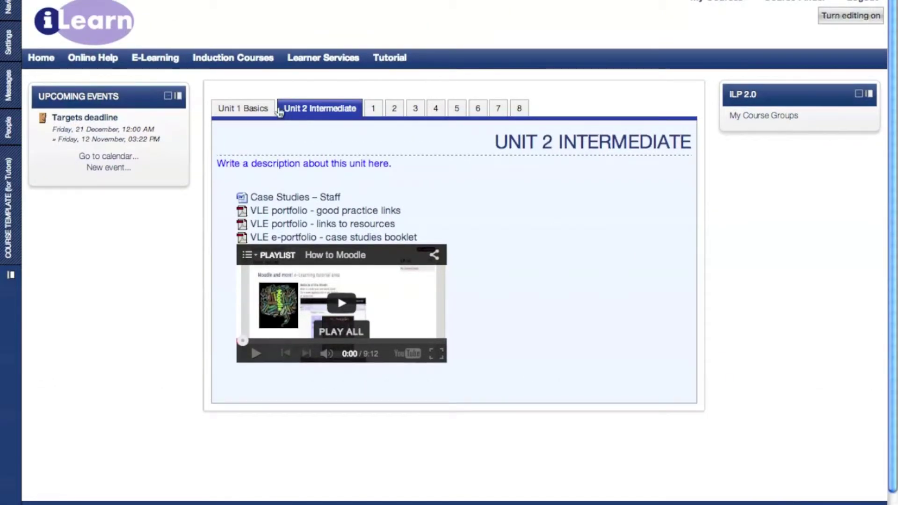
mouse_move(511, 116)
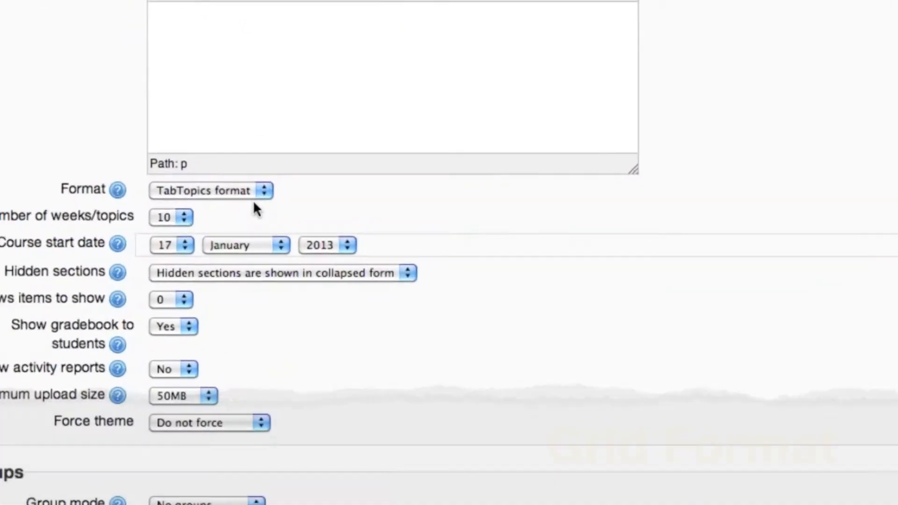
Step: Switch the course format dropdown from TabTopics to Grid format
click(211, 190)
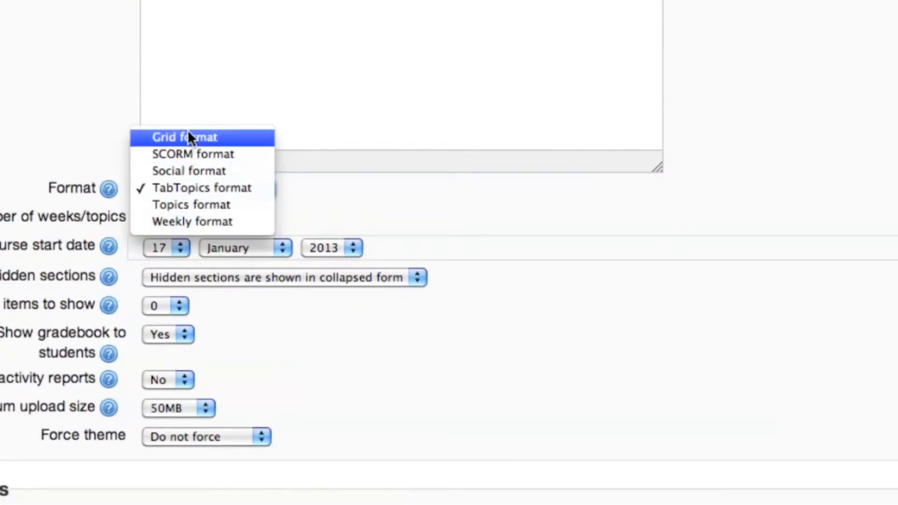
click(184, 137)
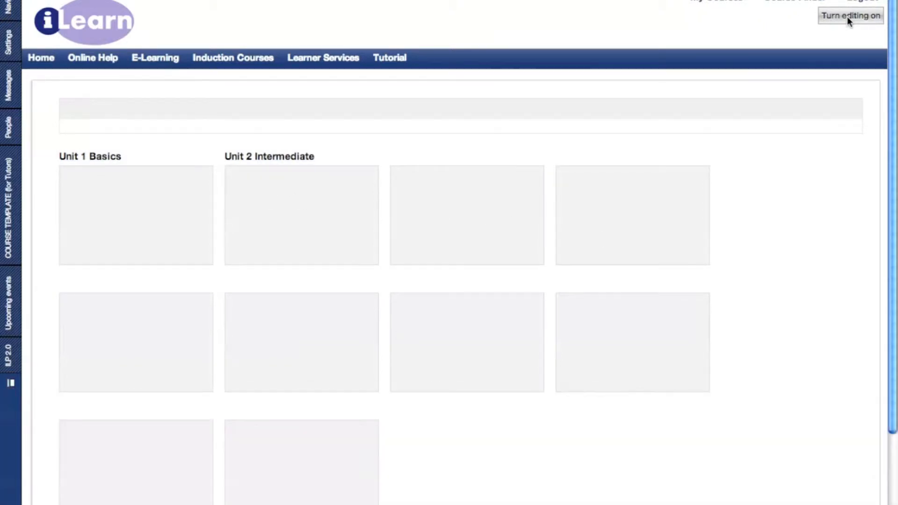
Step: With editing on, give the Unit 1 Basics tile a picture of colourful figures with speech bubbles
click(848, 15)
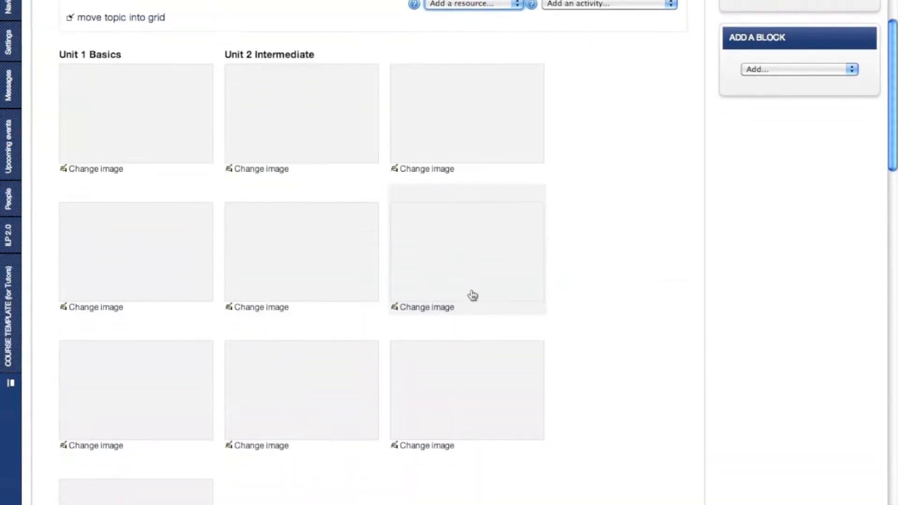
mouse_move(95, 169)
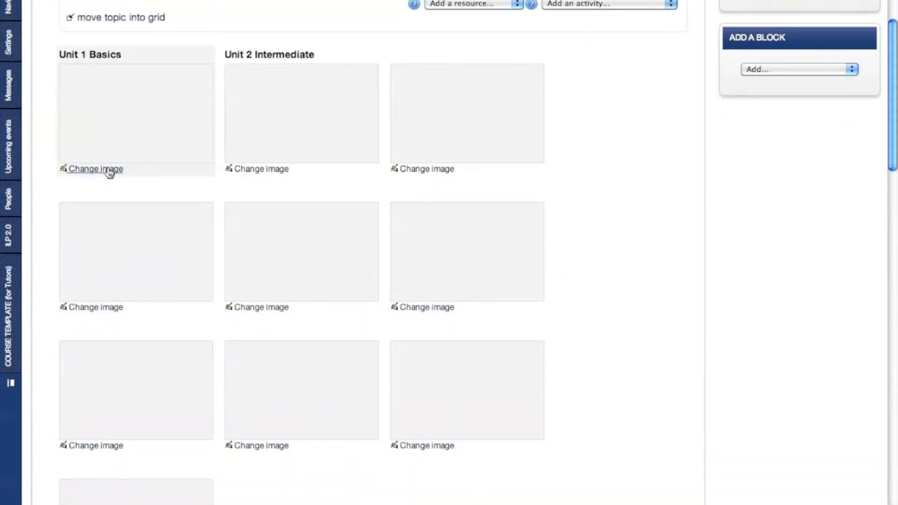
click(96, 169)
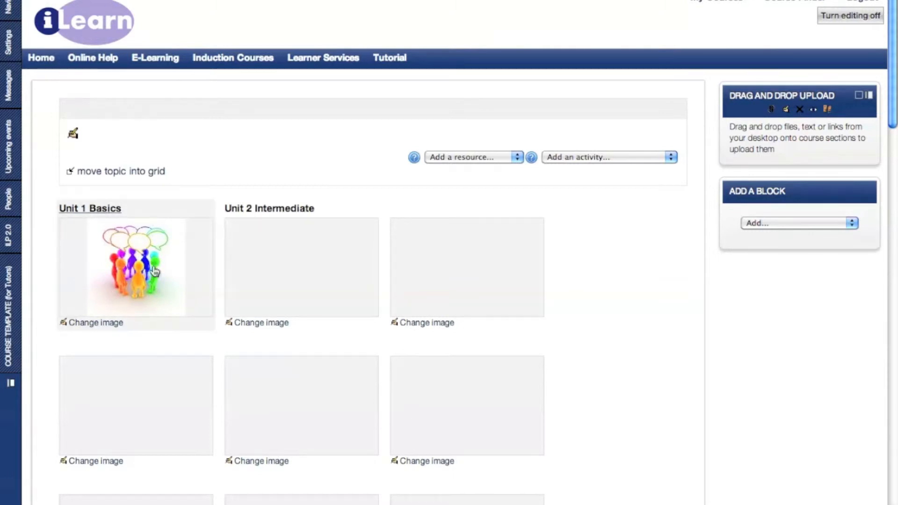
scroll(down, 3)
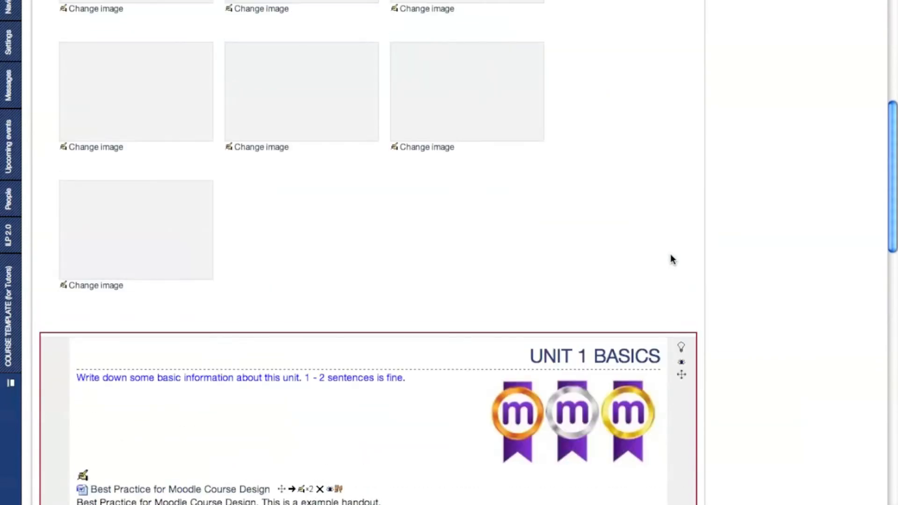
scroll(up, 3)
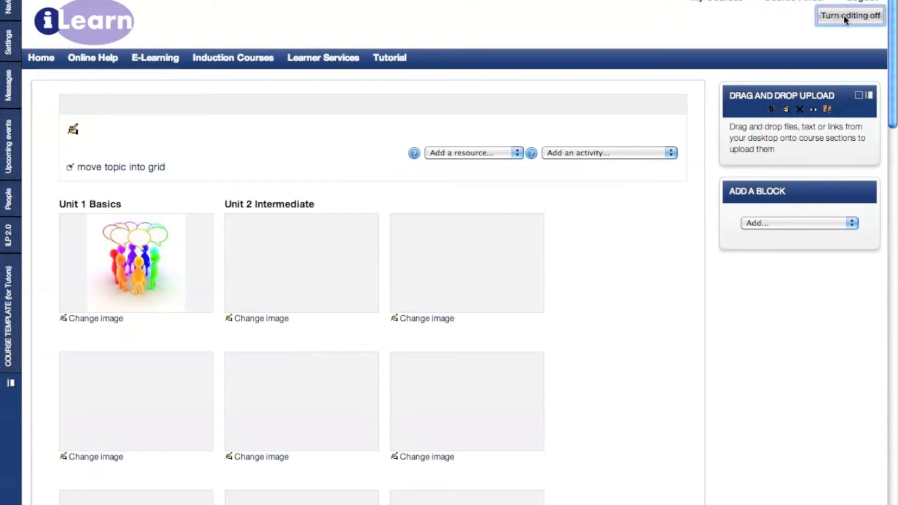
Step: Turn editing off and open Unit 1 Basics as a popup listing its two handouts
click(850, 16)
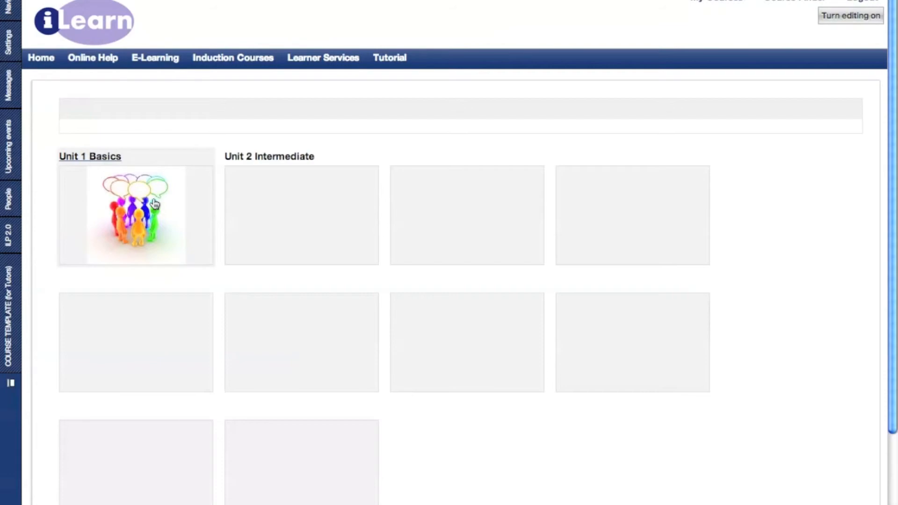
click(154, 205)
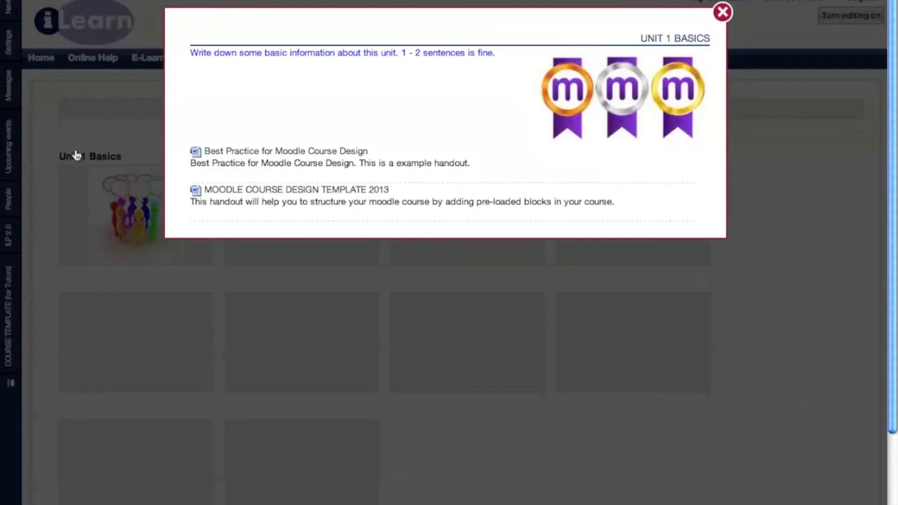
mouse_move(212, 85)
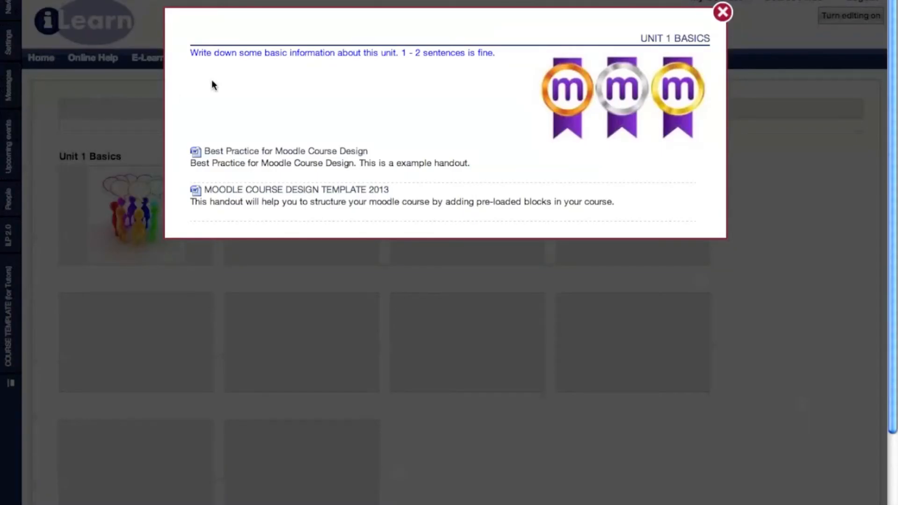
mouse_move(595, 71)
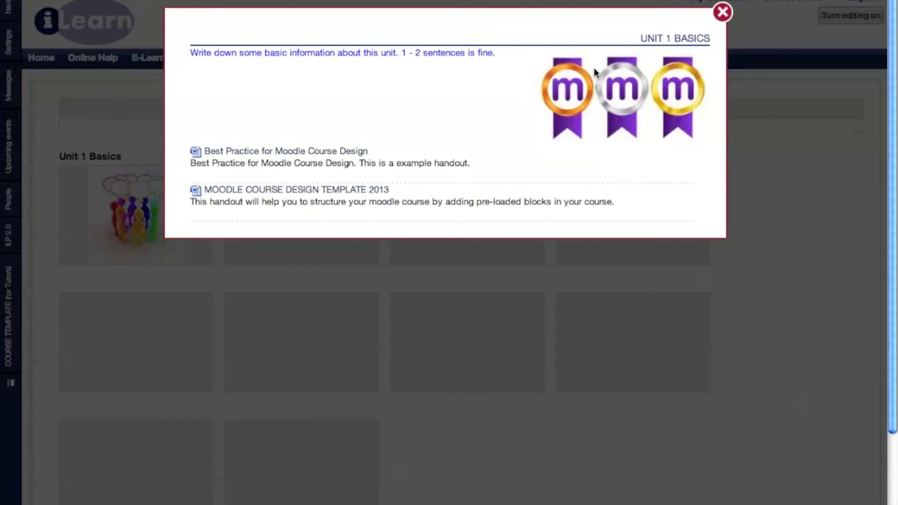